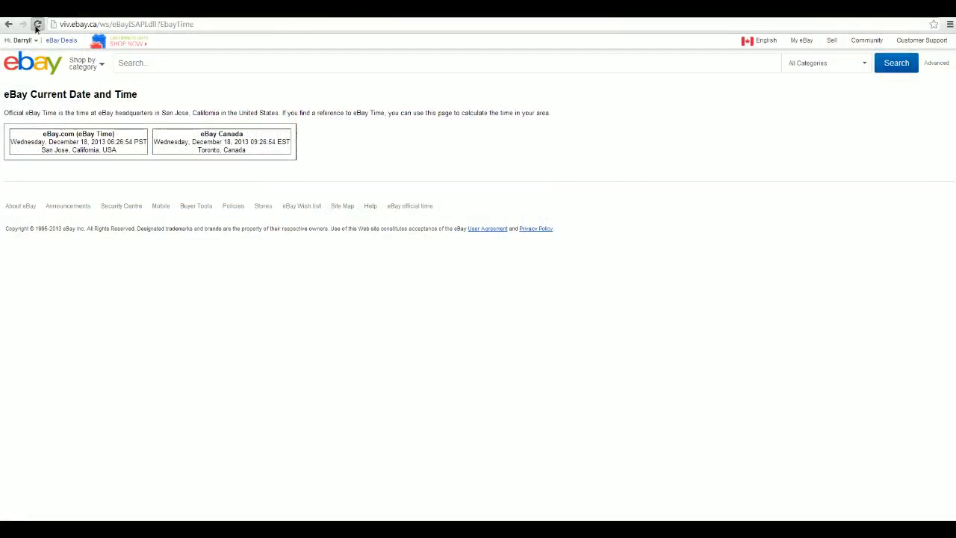
Step: Leave the eBay time page and head to the RANDOM.ORG site
click(39, 18)
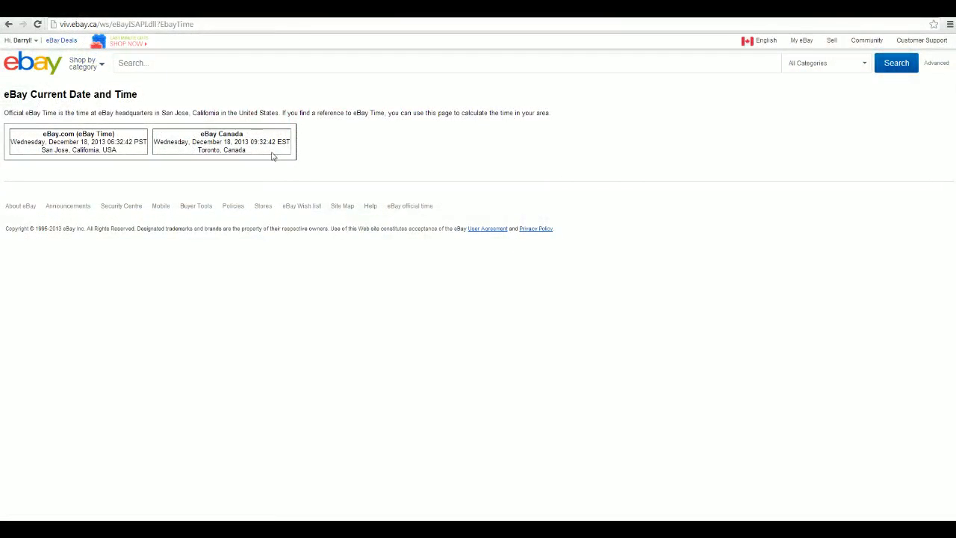
mouse_move(337, 21)
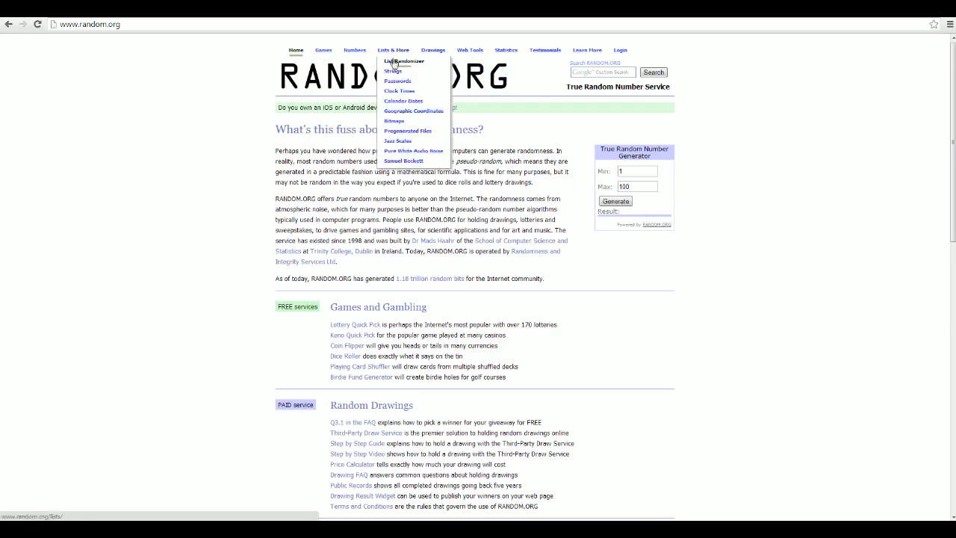
Step: Enter Boston Bruins and Carolina Hurricanes as two lines in the List Randomizer box
click(408, 63)
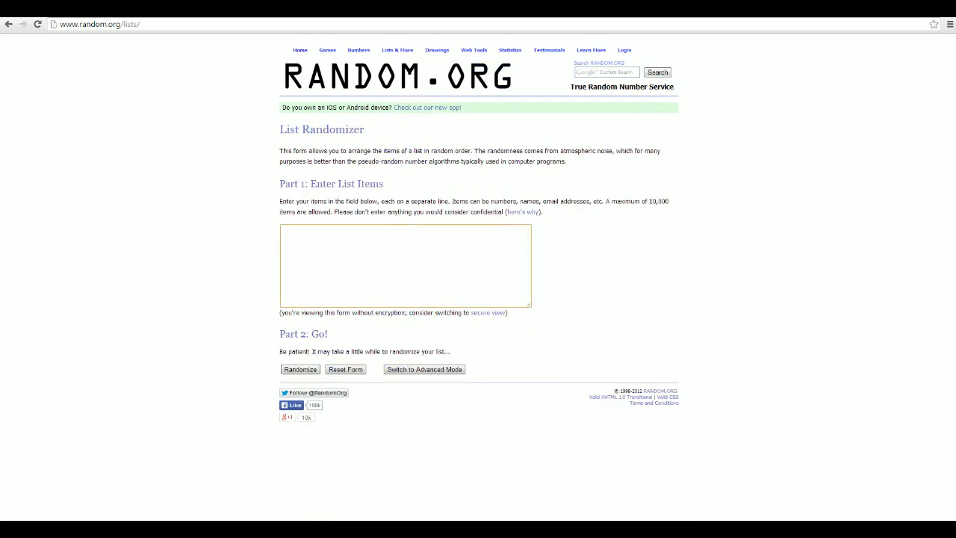
text(Boston Bruins)
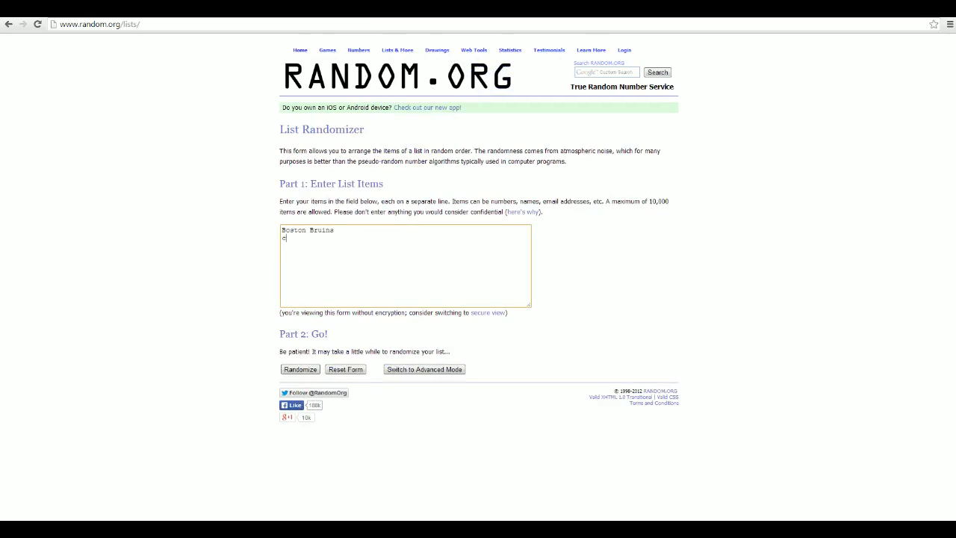
text(Carols)
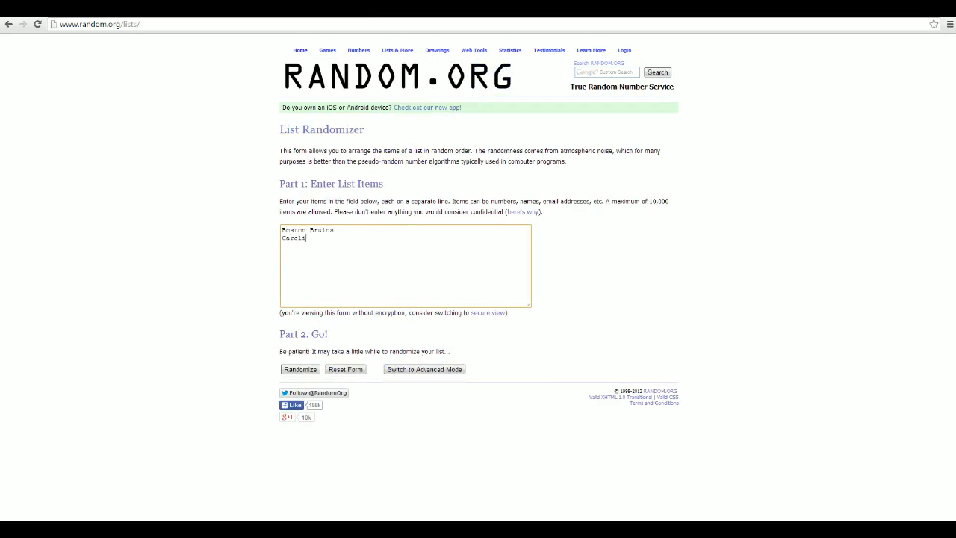
text(na)
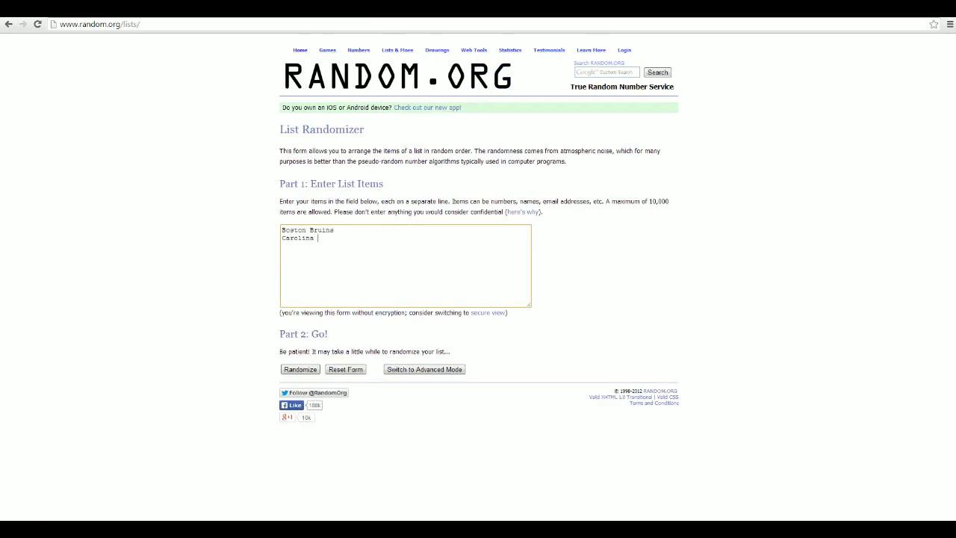
text(Hurrica)
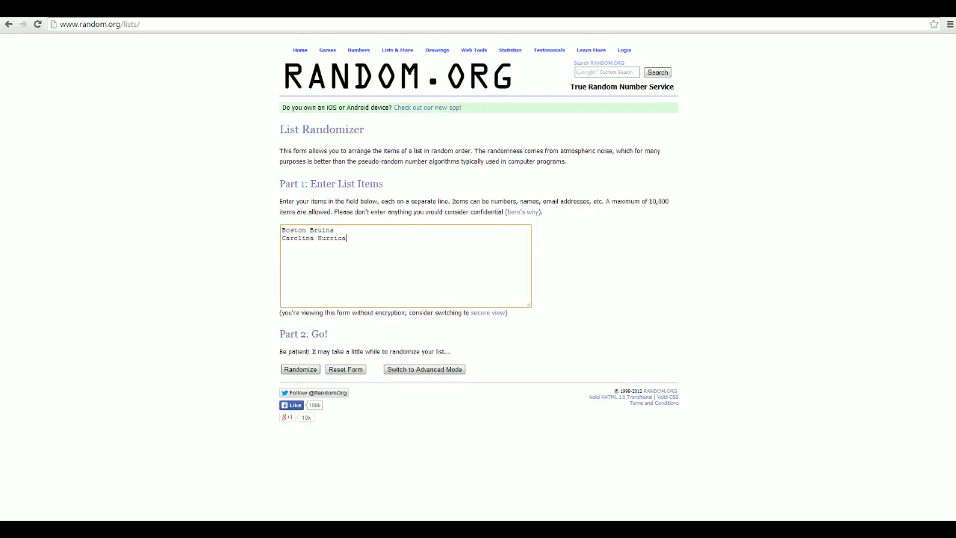
text(nes)
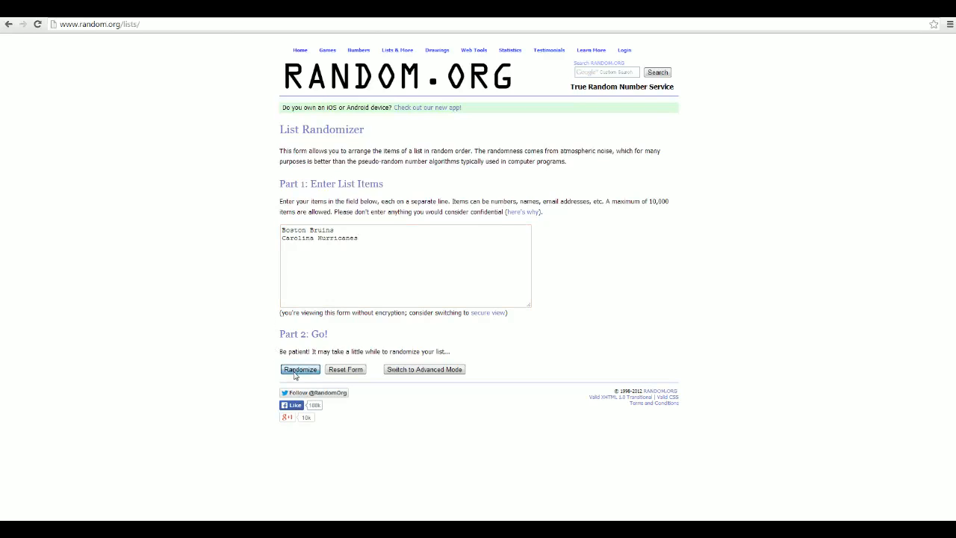
Step: Randomize the two-team list five times until Boston Bruins comes out first
click(299, 369)
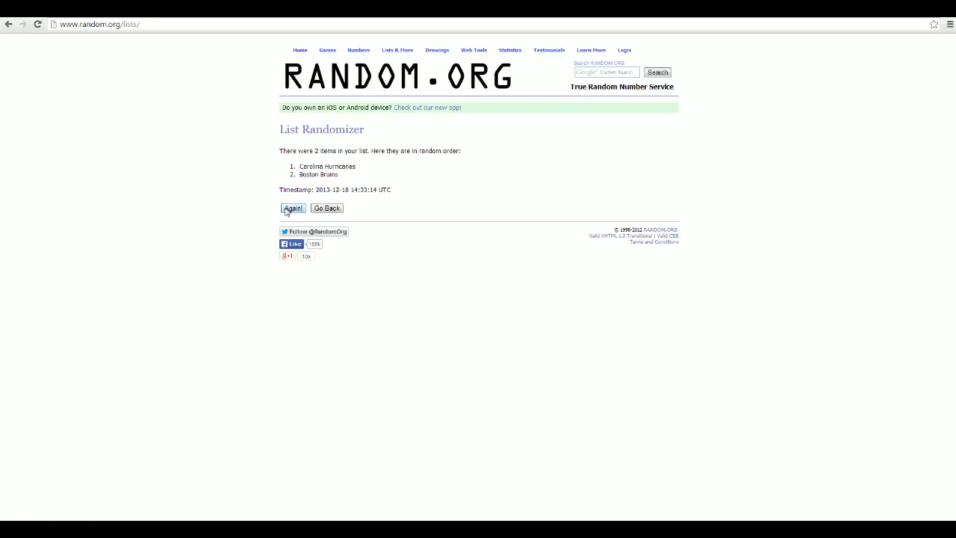
click(293, 208)
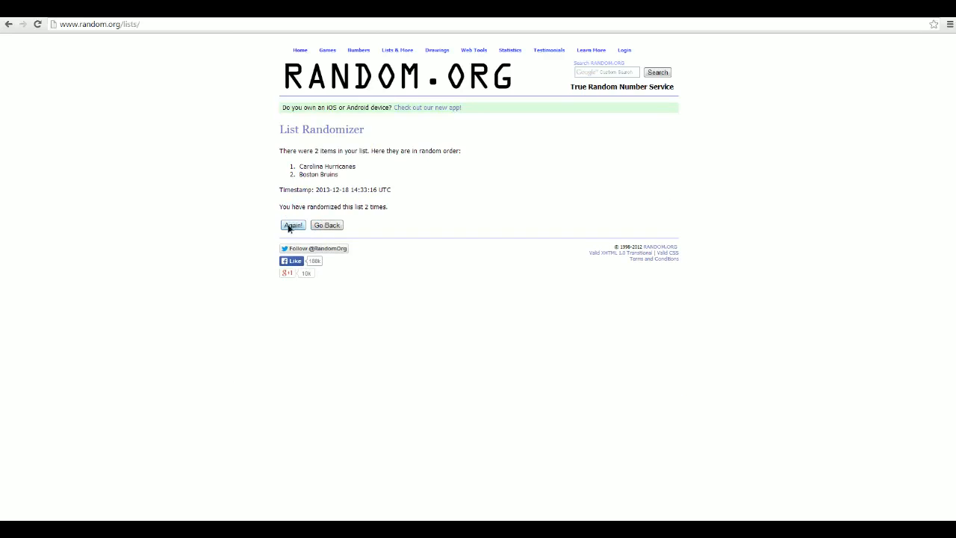
click(293, 225)
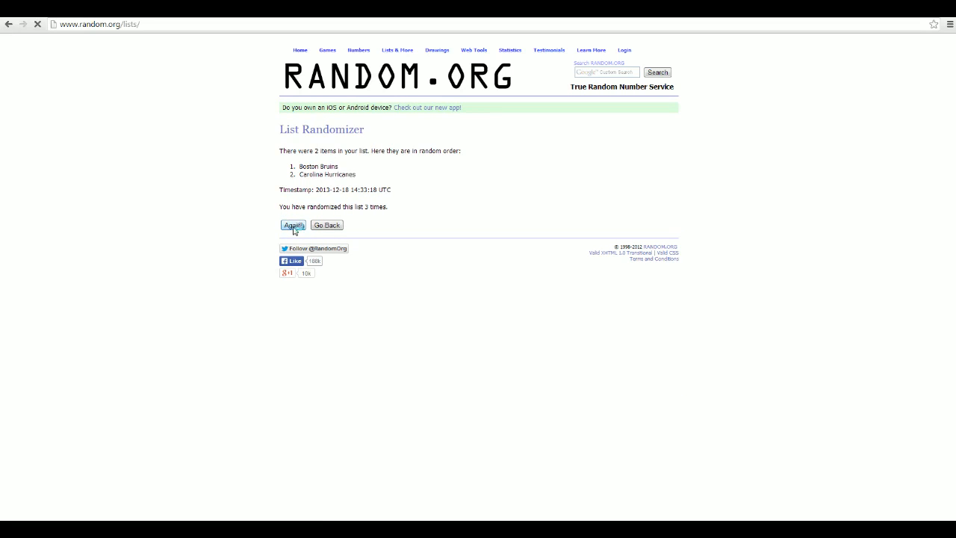
click(293, 224)
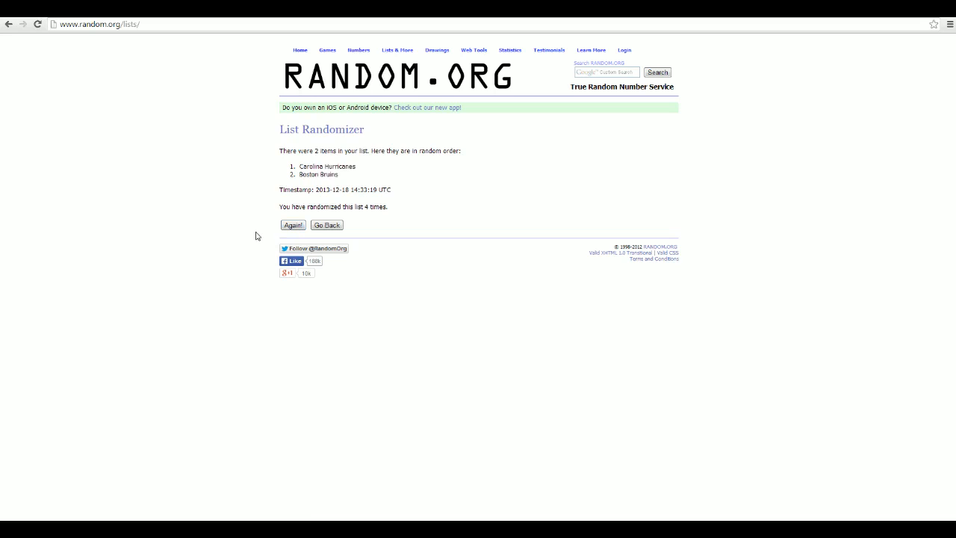
click(293, 224)
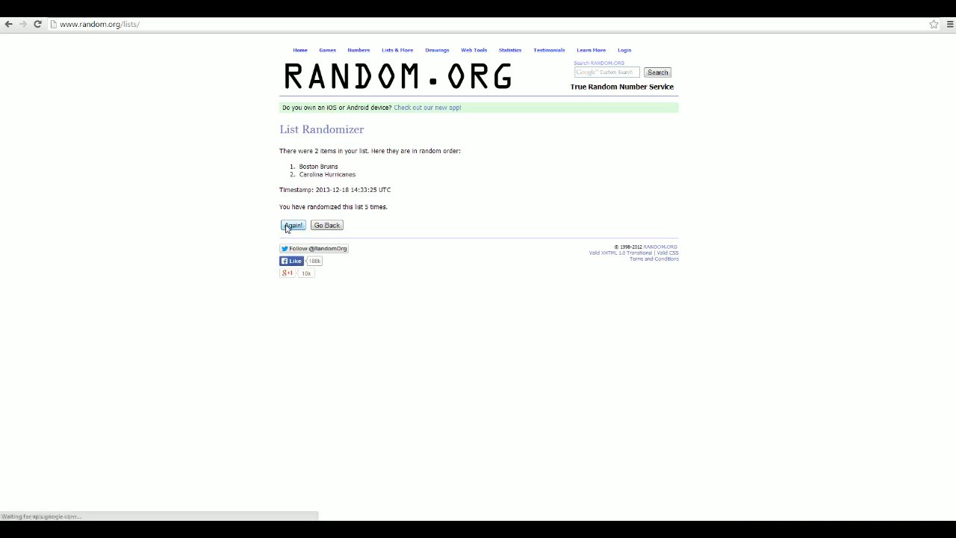